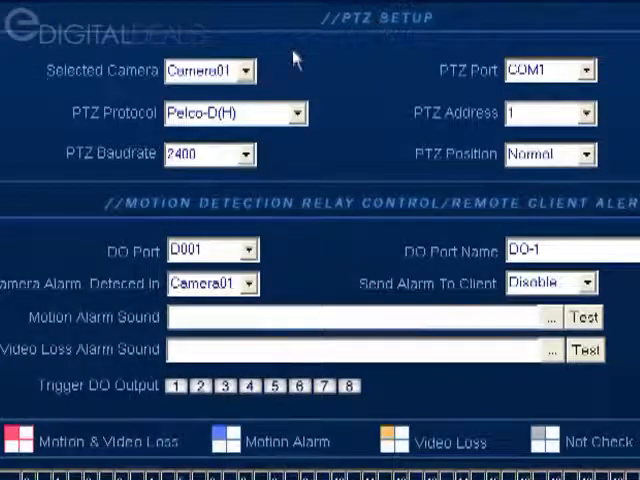
{"action": "left_click", "coordinate": [245, 71]}
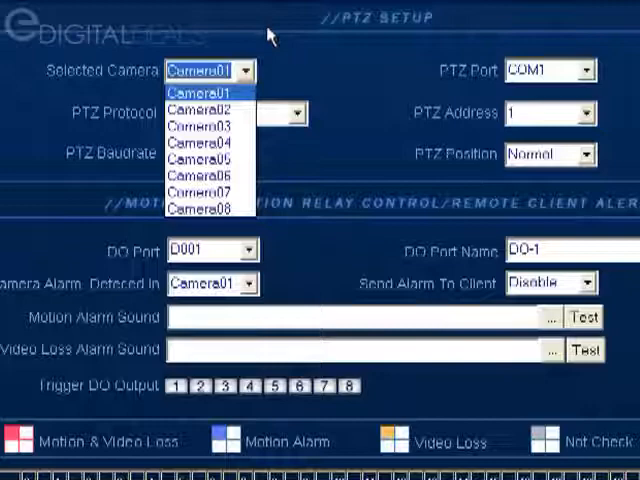
{"action": "left_click", "coordinate": [205, 93]}
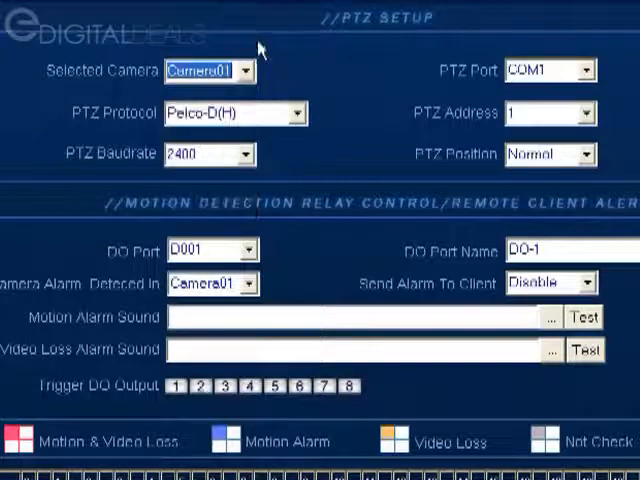
{"action": "mouse_move", "coordinate": [125, 133]}
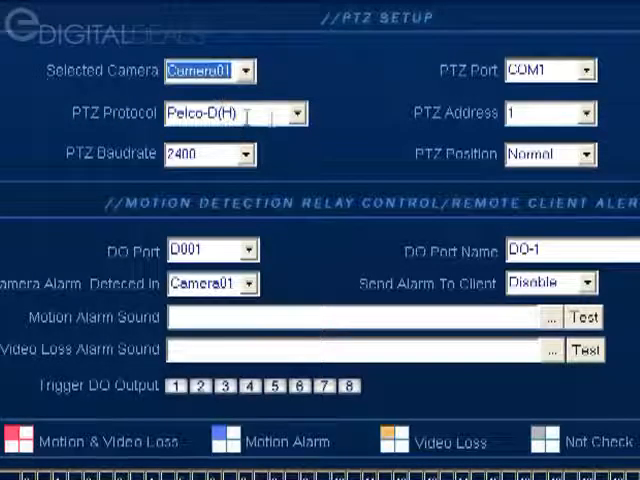
{"action": "left_click", "coordinate": [297, 112]}
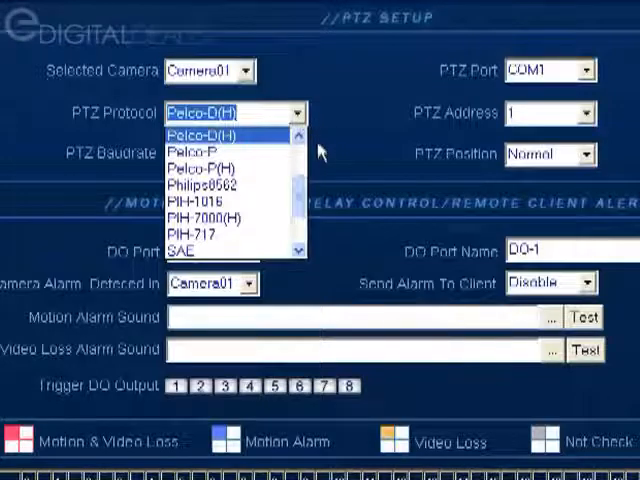
{"action": "scroll", "scroll_direction": "up", "scroll_amount": 3}
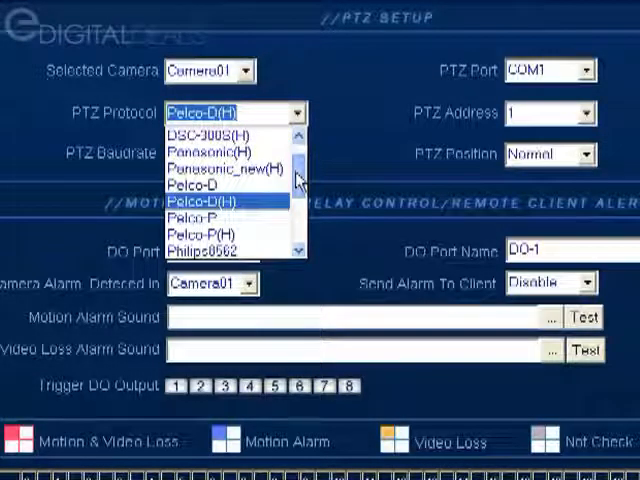
{"action": "scroll", "scroll_direction": "down", "scroll_amount": 3}
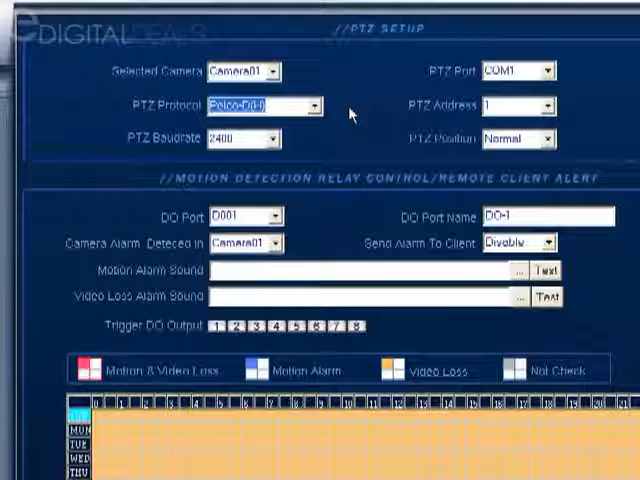
{"action": "mouse_move", "coordinate": [368, 137]}
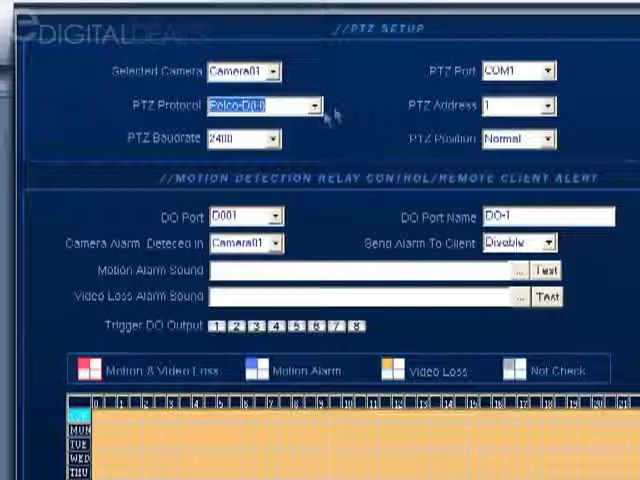
{"action": "left_click", "coordinate": [270, 138]}
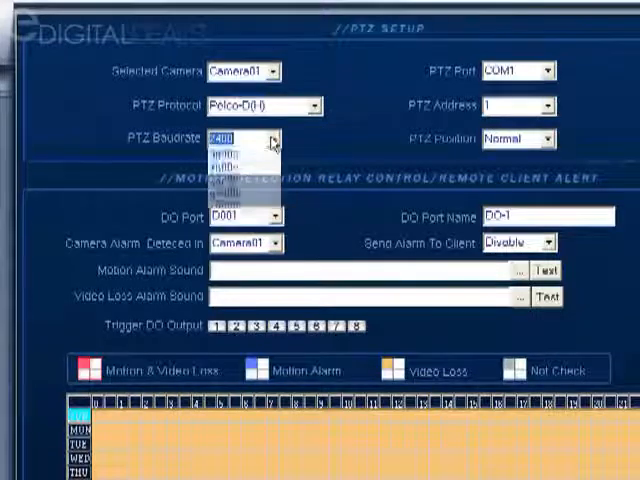
{"action": "left_click", "coordinate": [240, 138]}
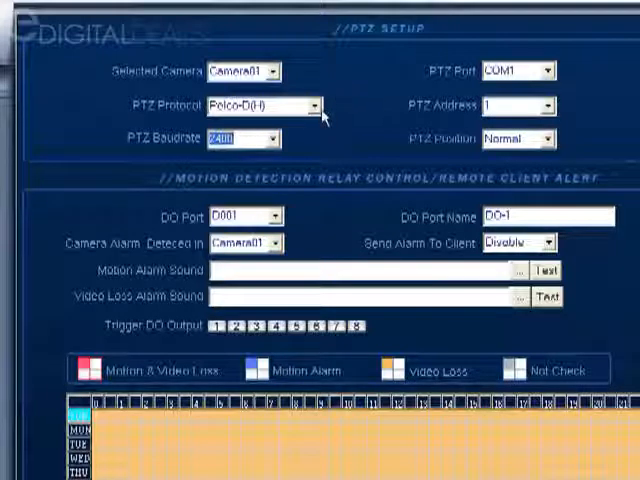
{"action": "mouse_move", "coordinate": [380, 148]}
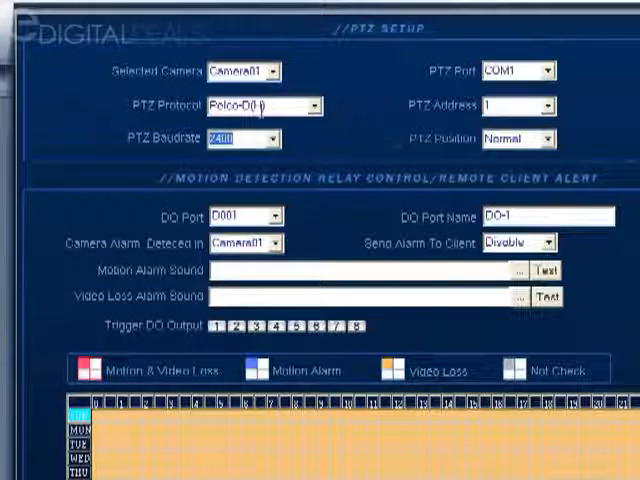
{"action": "mouse_move", "coordinate": [360, 143]}
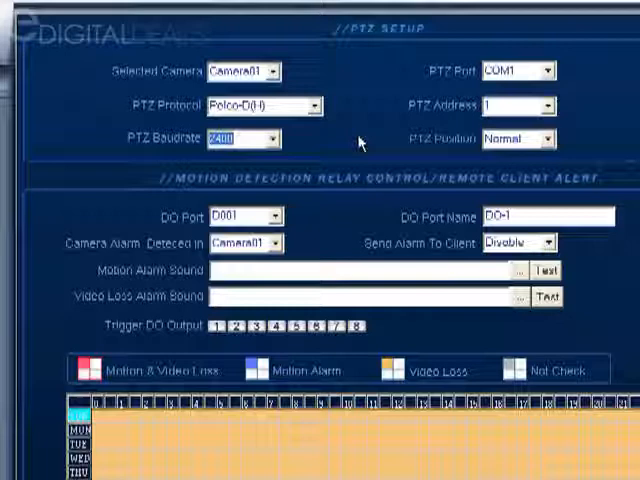
{"action": "mouse_move", "coordinate": [285, 162]}
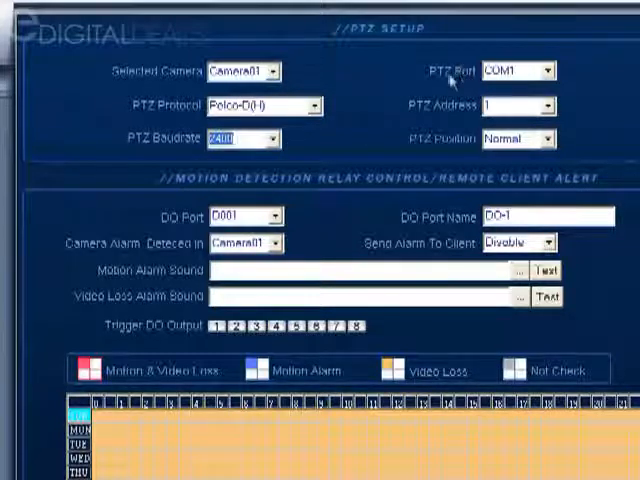
{"action": "mouse_move", "coordinate": [568, 87]}
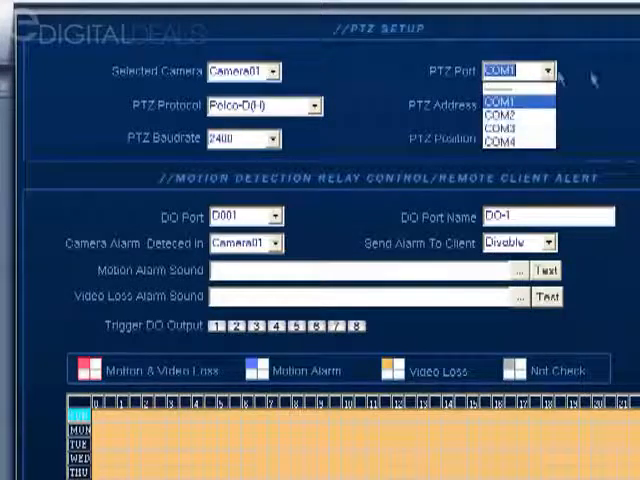
{"action": "left_click", "coordinate": [513, 101]}
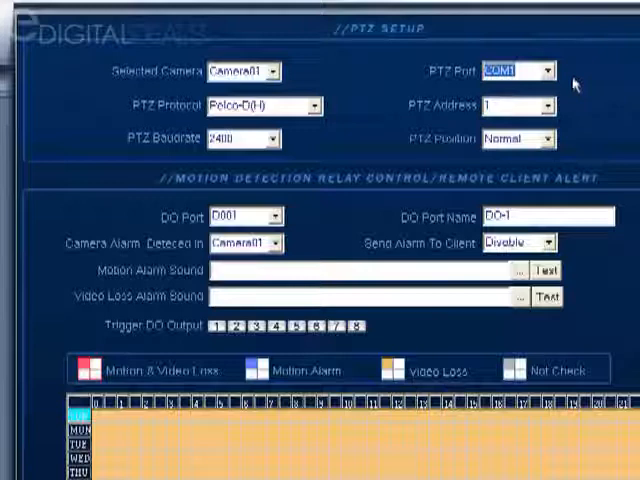
{"action": "mouse_move", "coordinate": [588, 72]}
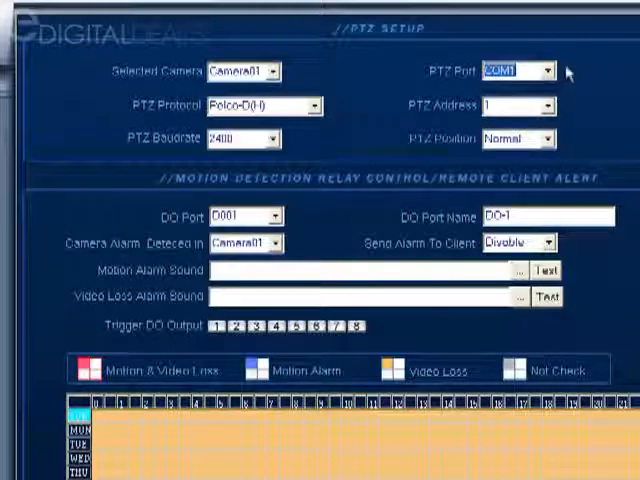
{"action": "mouse_move", "coordinate": [525, 139]}
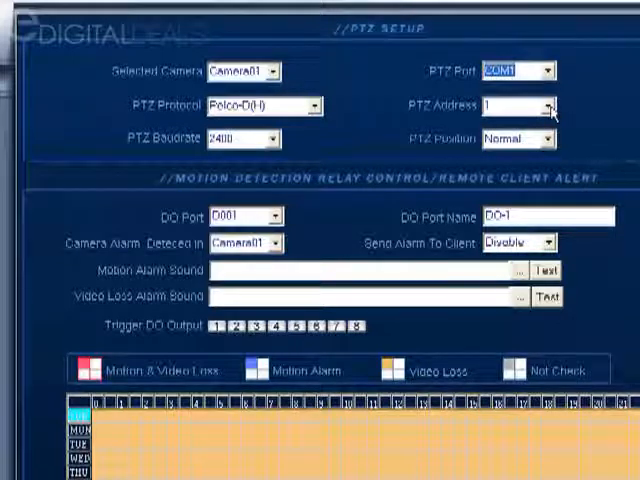
{"action": "mouse_move", "coordinate": [565, 114]}
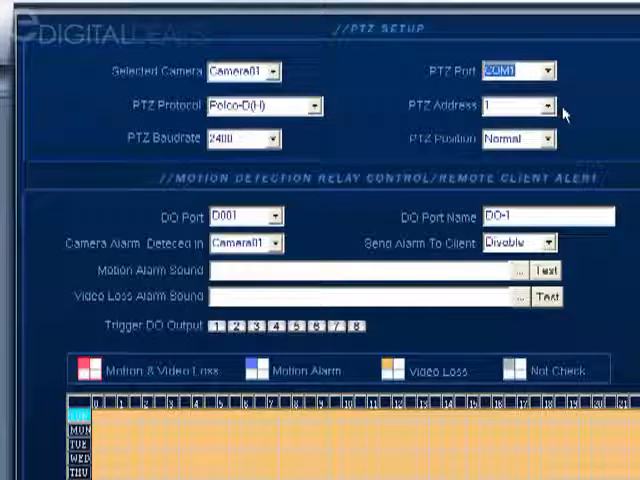
{"action": "mouse_move", "coordinate": [587, 102]}
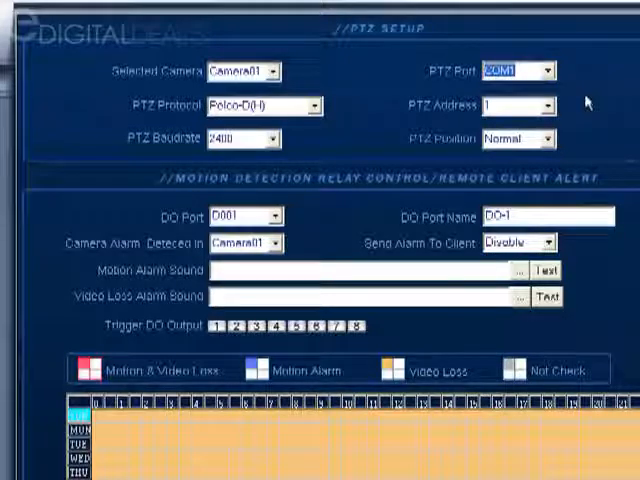
{"action": "mouse_move", "coordinate": [575, 112]}
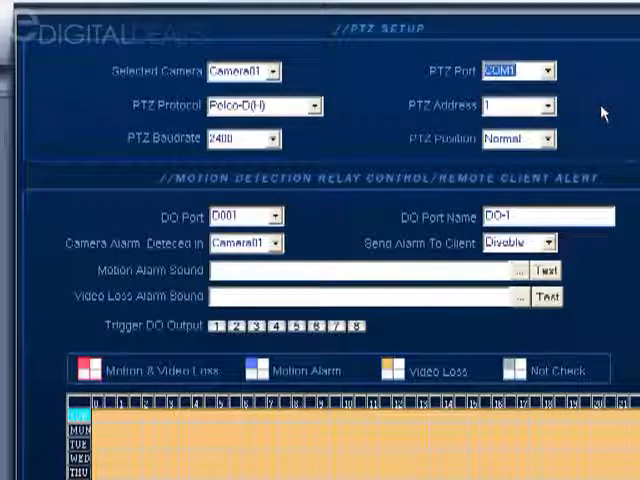
{"action": "mouse_move", "coordinate": [597, 182]}
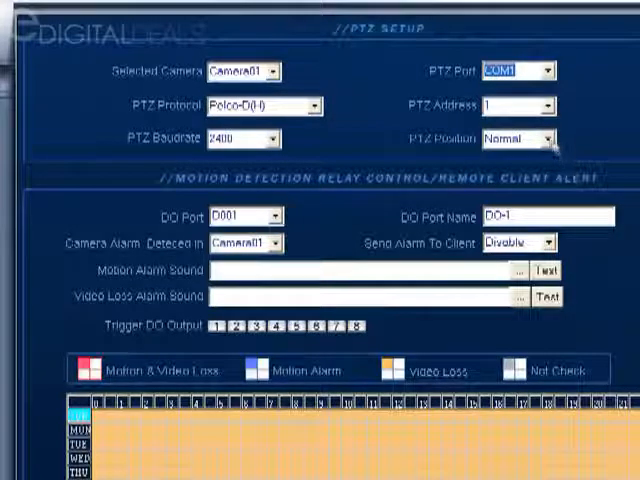
{"action": "left_click", "coordinate": [545, 138]}
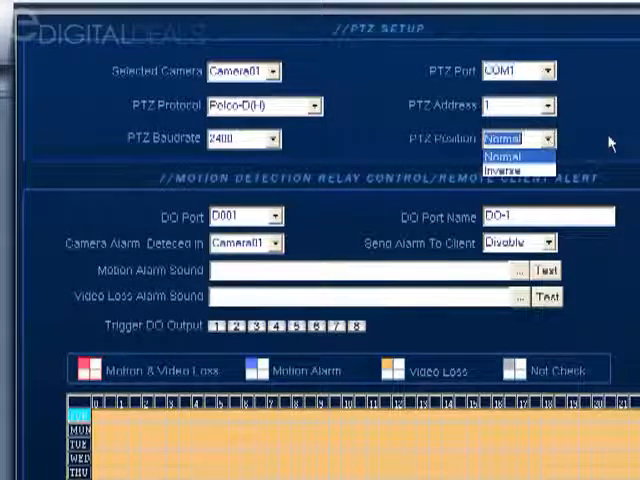
{"action": "left_click", "coordinate": [513, 156]}
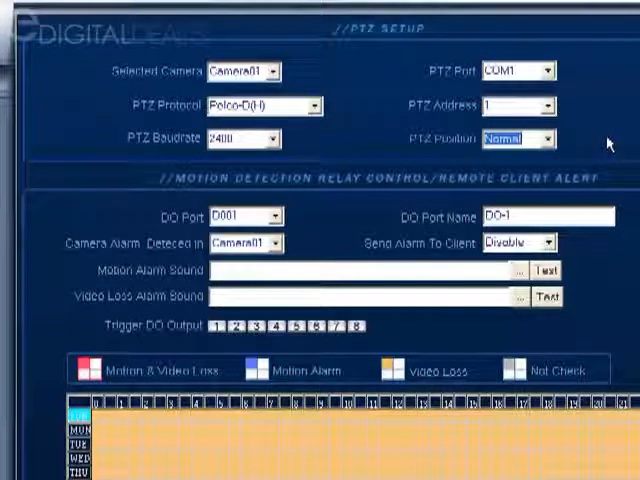